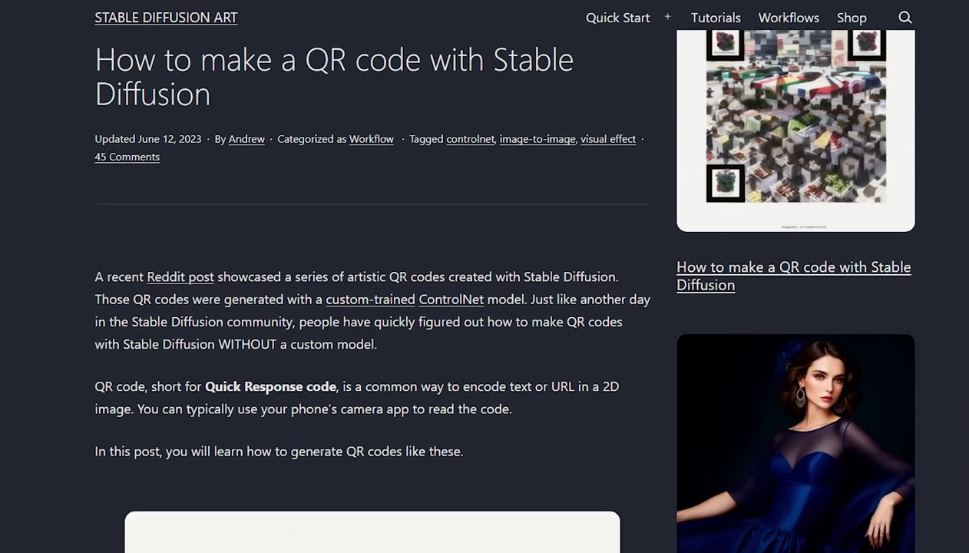
- Scroll the QR code tutorial article down to the grid of artistic QR code examples
{"action": "scroll", "scroll_direction": "down", "scroll_amount": 3}
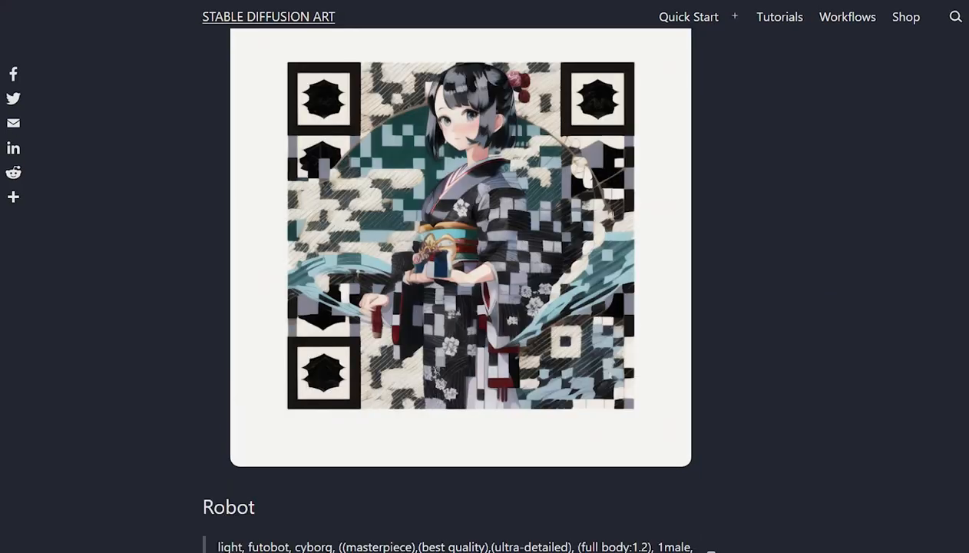
{"action": "scroll", "scroll_direction": "down", "scroll_amount": 3}
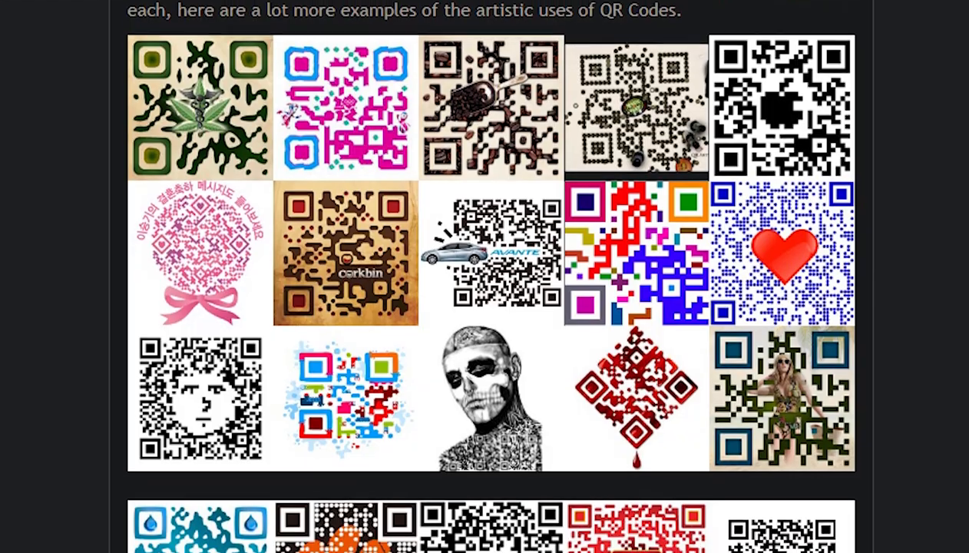
{"action": "scroll", "scroll_direction": "down", "scroll_amount": 3}
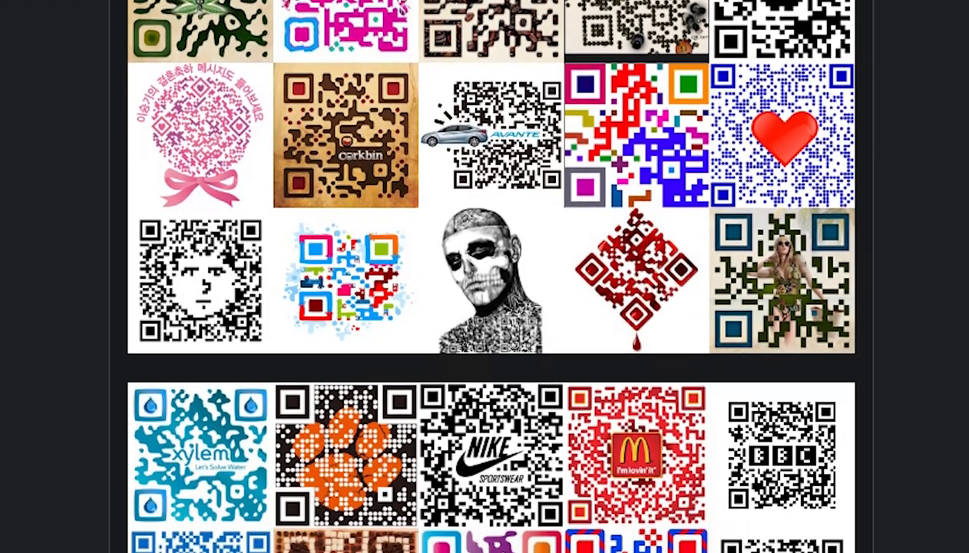
{"action": "scroll", "scroll_direction": "down", "scroll_amount": 3}
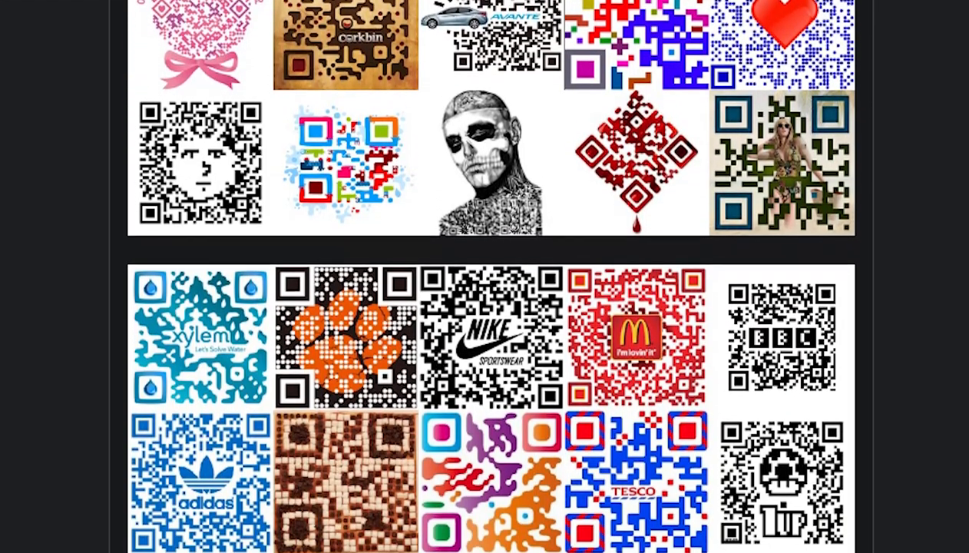
{"action": "scroll", "scroll_direction": "down", "scroll_amount": 3}
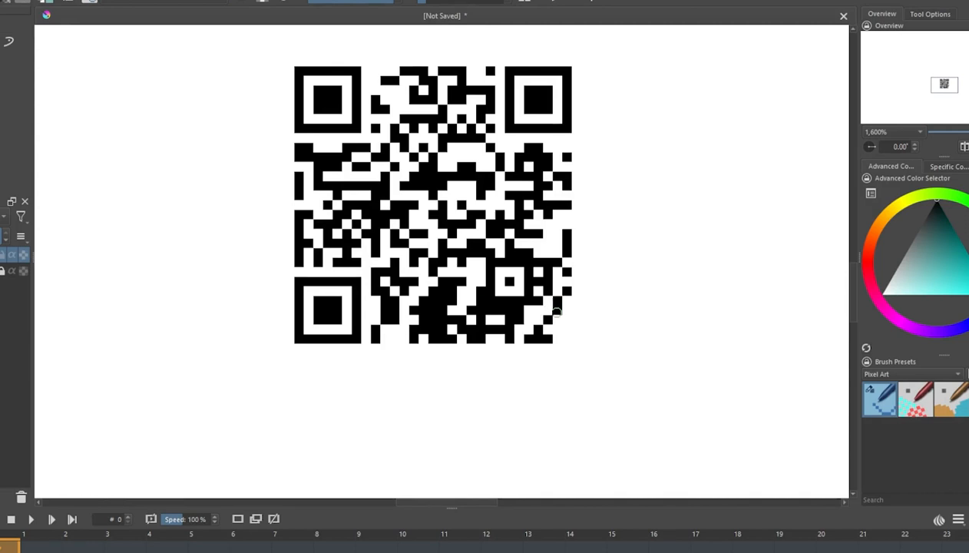
{"action": "mouse_move", "coordinate": [653, 292]}
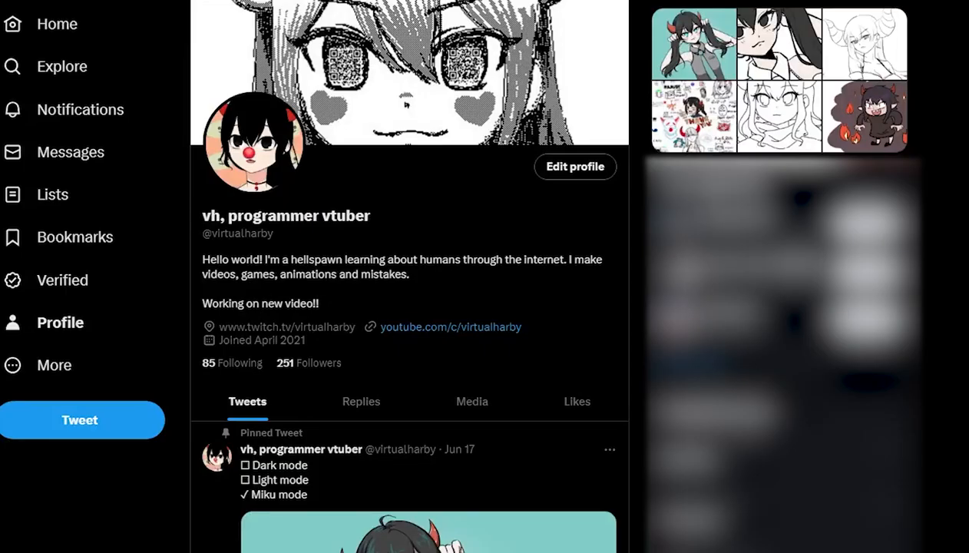
- Start editing the profile and adjust the pixel-art header image's position and zoom
{"action": "left_click", "coordinate": [574, 166]}
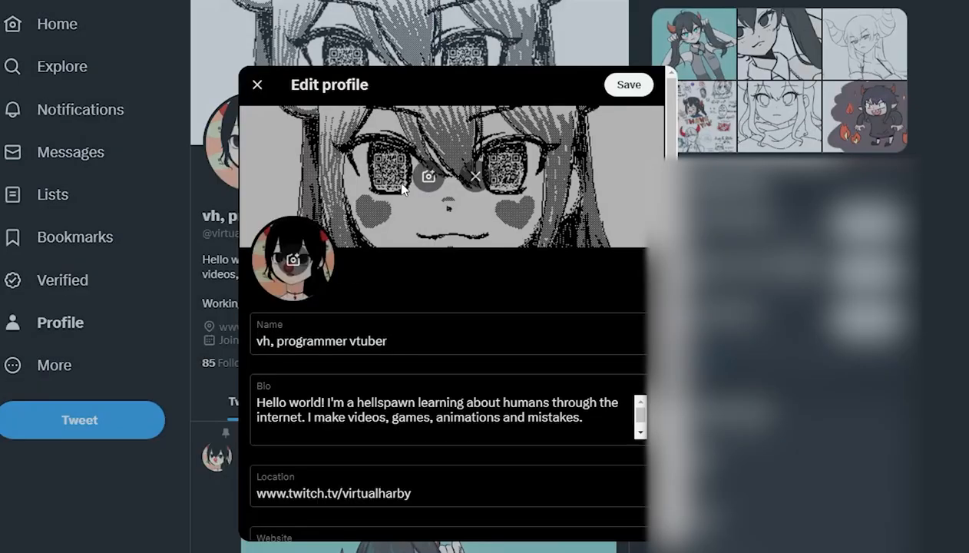
{"action": "mouse_move", "coordinate": [427, 178]}
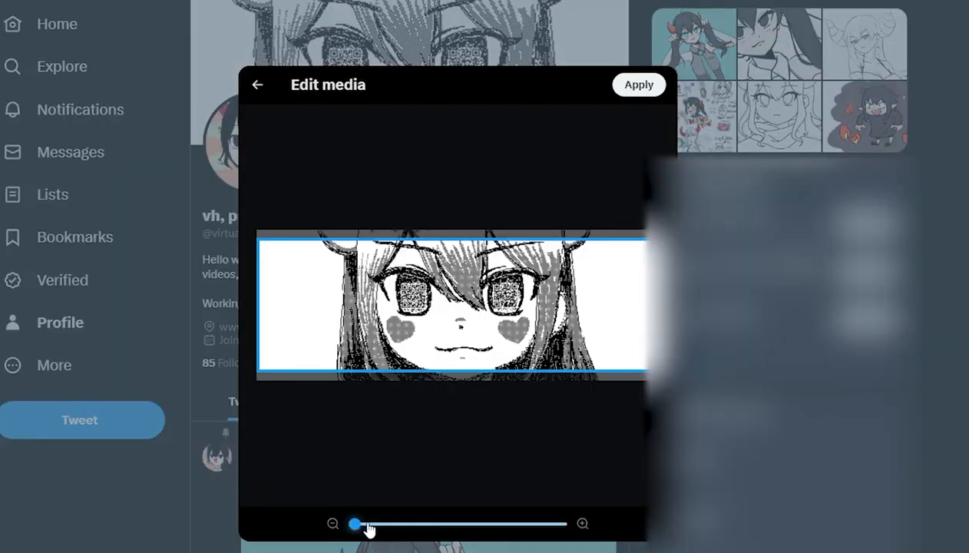
{"action": "left_click_drag", "start_coordinate": [356, 524], "coordinate": [561, 524]}
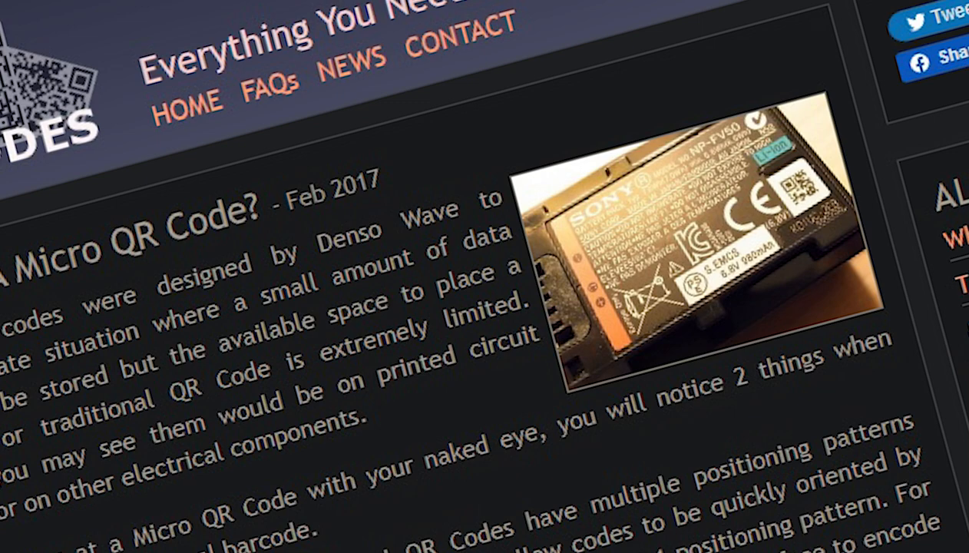
- Scroll the Micro QR Code article around the data capacity table
{"action": "scroll", "scroll_direction": "down", "scroll_amount": 3}
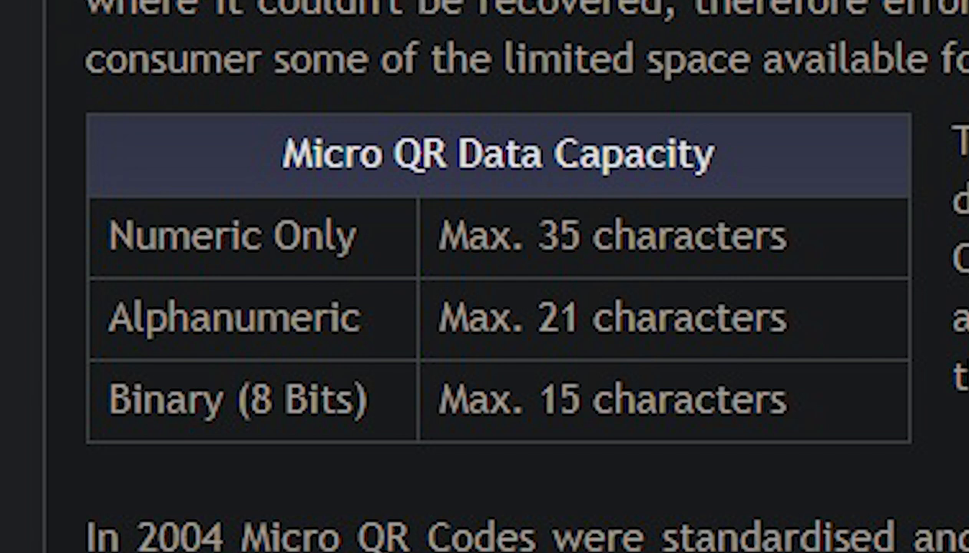
{"action": "scroll", "scroll_direction": "up", "scroll_amount": 3}
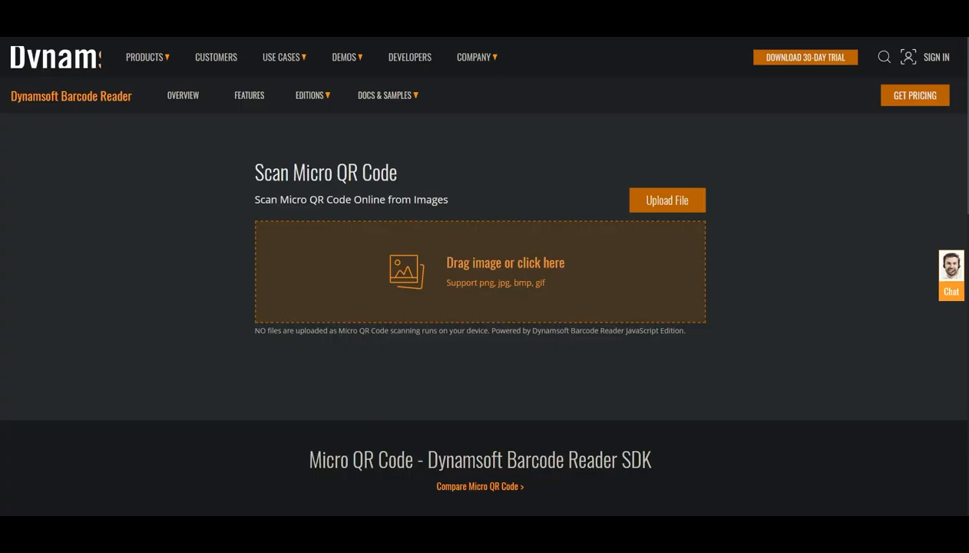